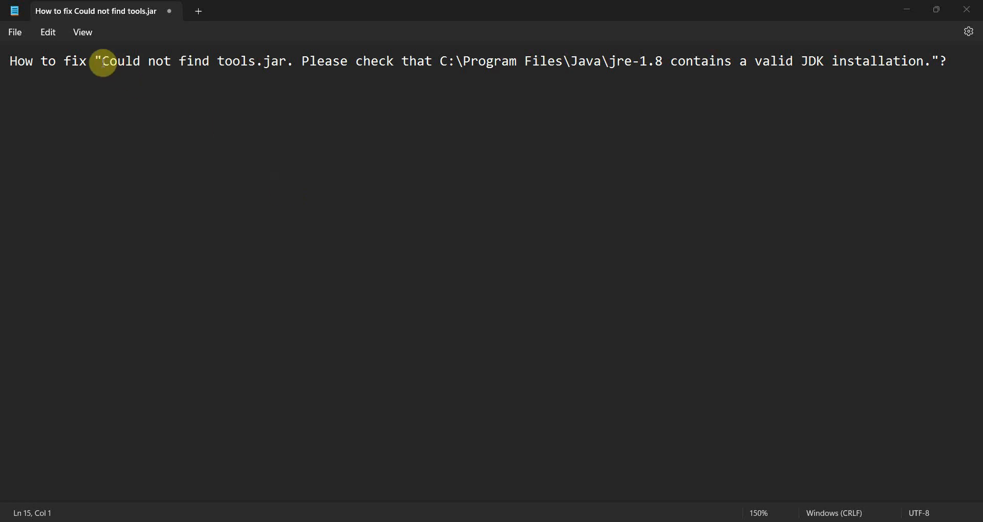
Step: Run ./gradlew publishToMavenLocal in the terminal, reproducing the Could not find tools.jar failure
{"action": "left_click_drag", "start_coordinate": [103, 61], "coordinate": [237, 60]}
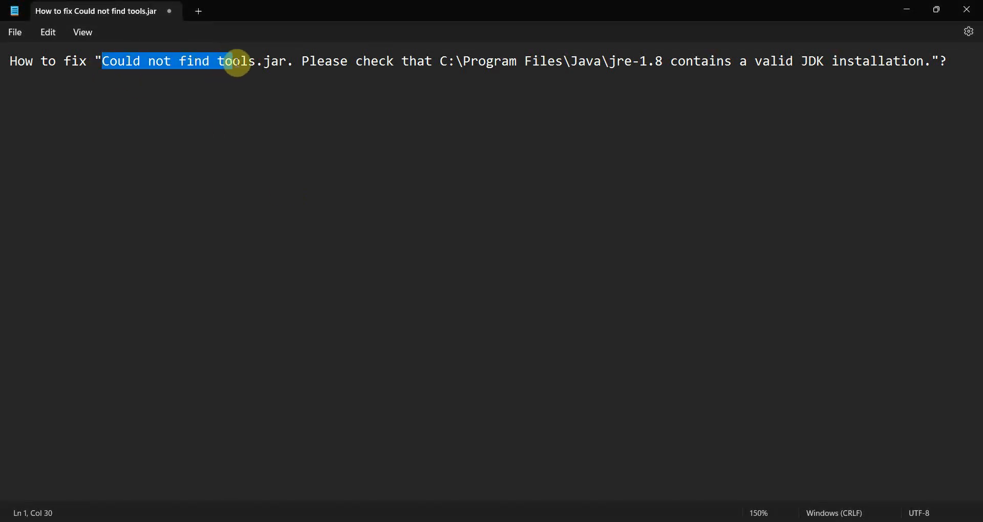
{"action": "left_click_drag", "start_coordinate": [238, 60], "coordinate": [286, 61]}
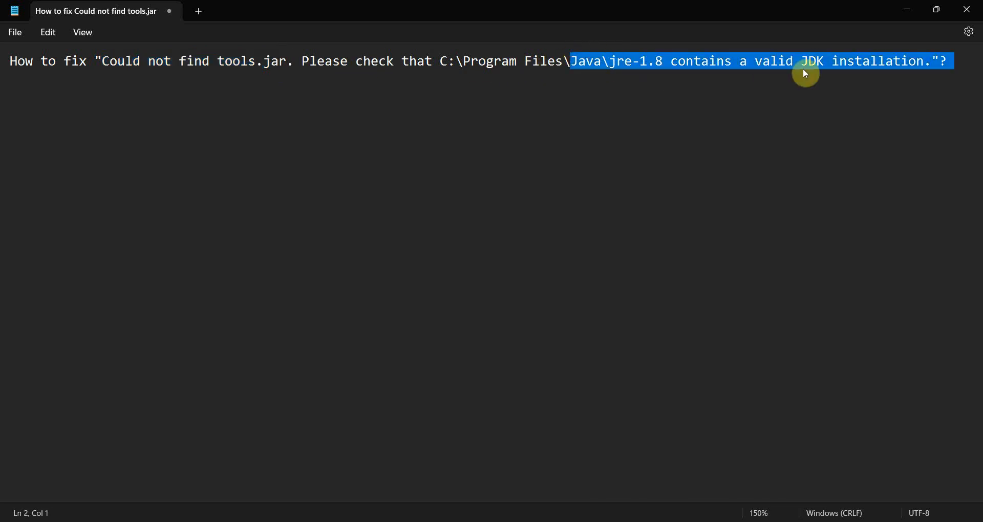
{"action": "mouse_move", "coordinate": [144, 464]}
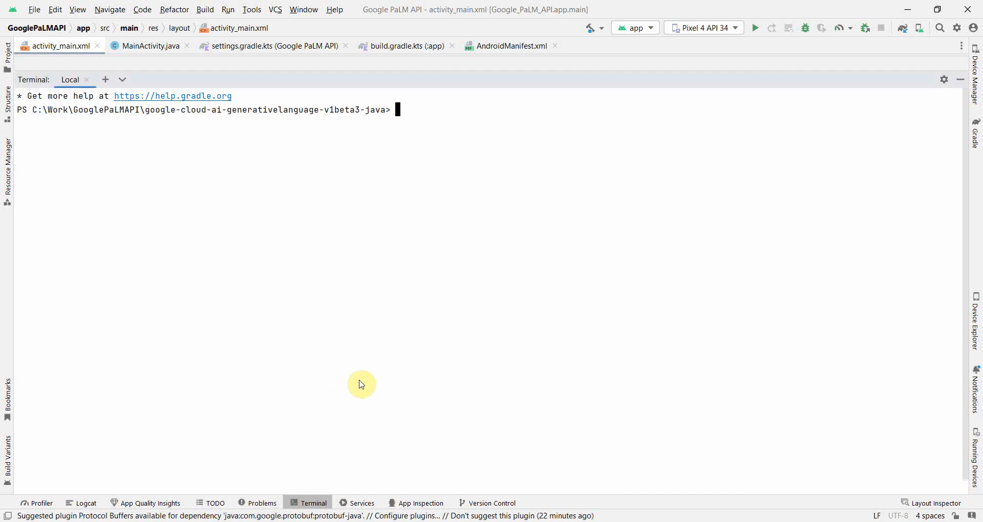
{"action": "type", "text": "./gradlew publishToMavenLocal"}
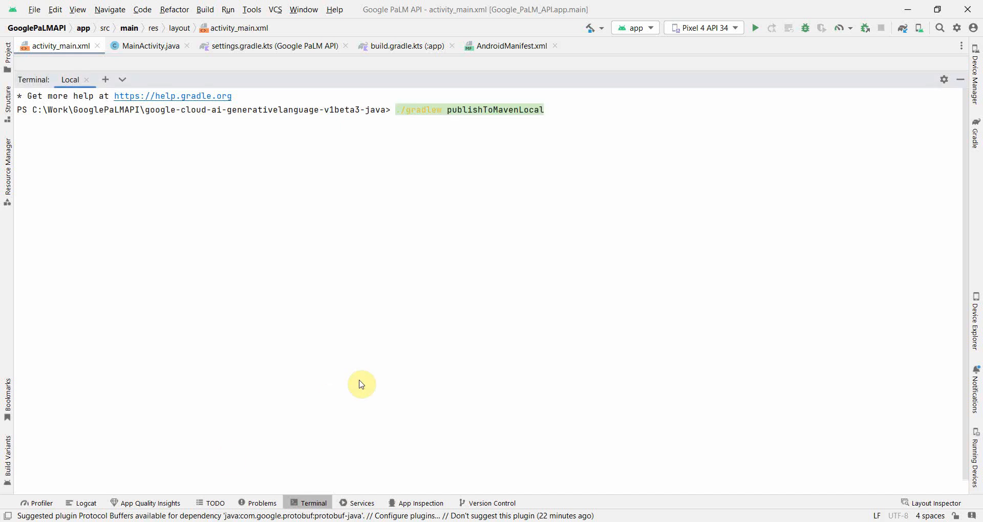
{"action": "mouse_move", "coordinate": [343, 342]}
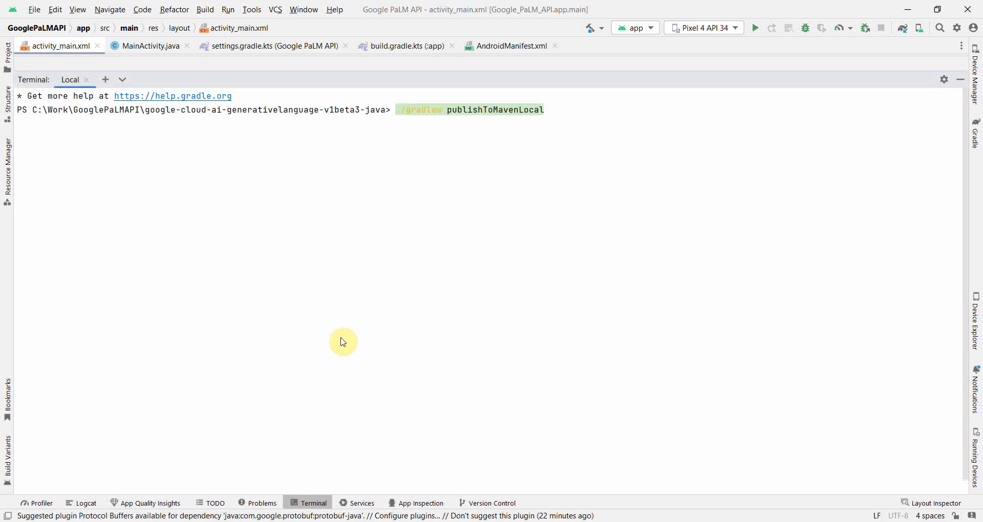
{"action": "key", "text": "Return"}
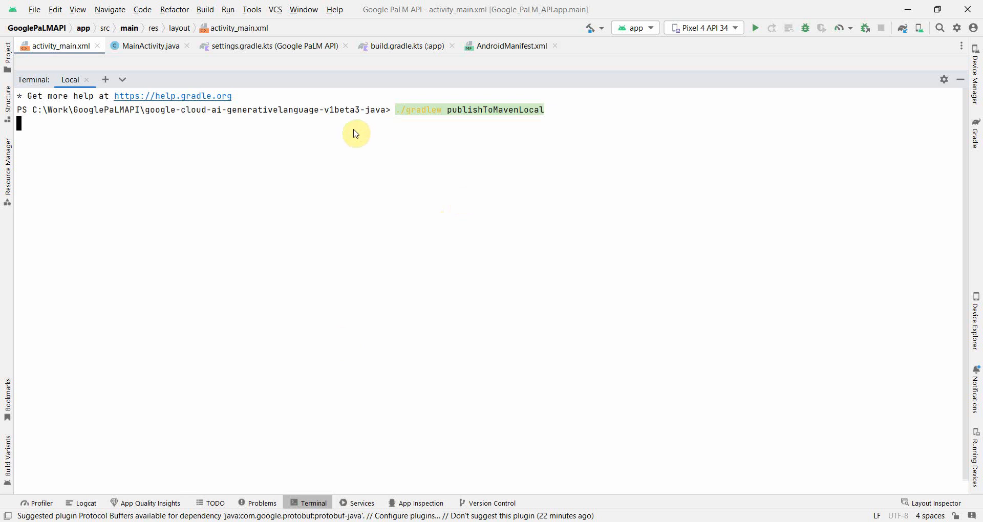
{"action": "key", "text": "Return"}
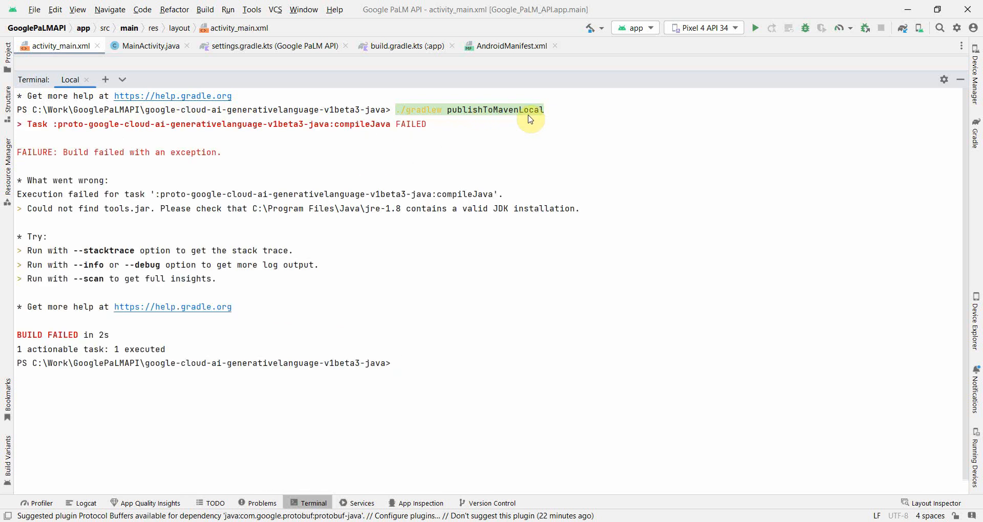
{"action": "mouse_move", "coordinate": [35, 204]}
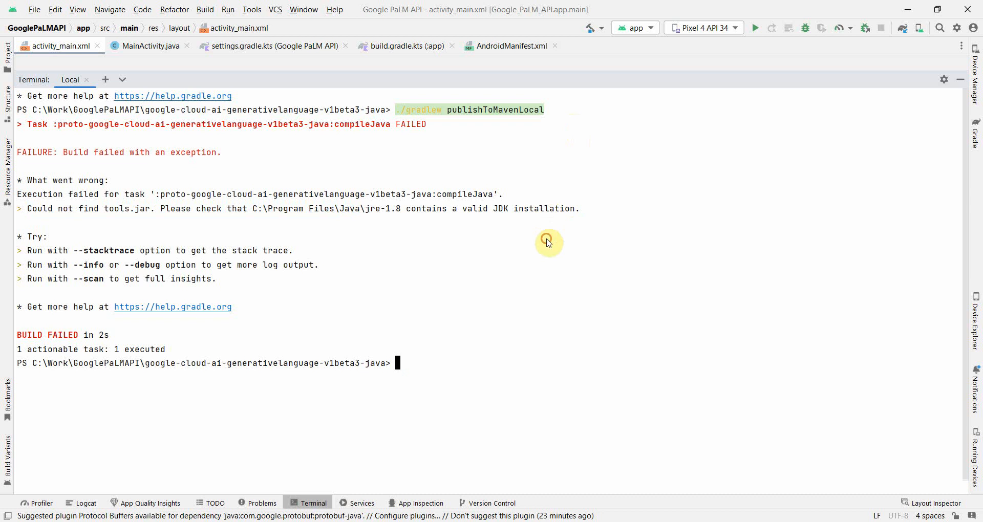
Step: Set JAVA_HOME to C:\Program Files\Java\jdk-13.0.2 in PowerShell and echo it, printing only %JAVA_HOME%
{"action": "type", "text": "set JAVA_HOME=C:\\Program Files\\Java\\jdk-13.0.2"}
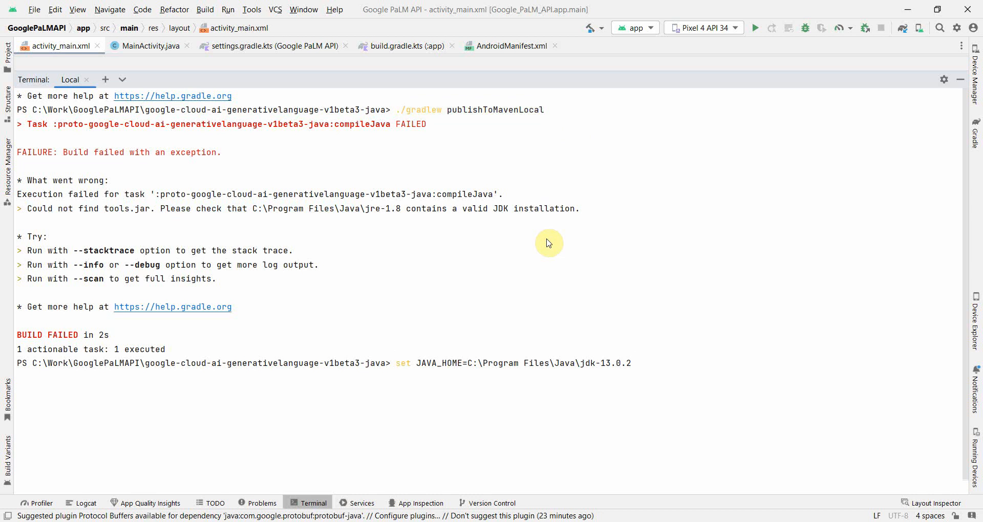
{"action": "key", "text": "Return"}
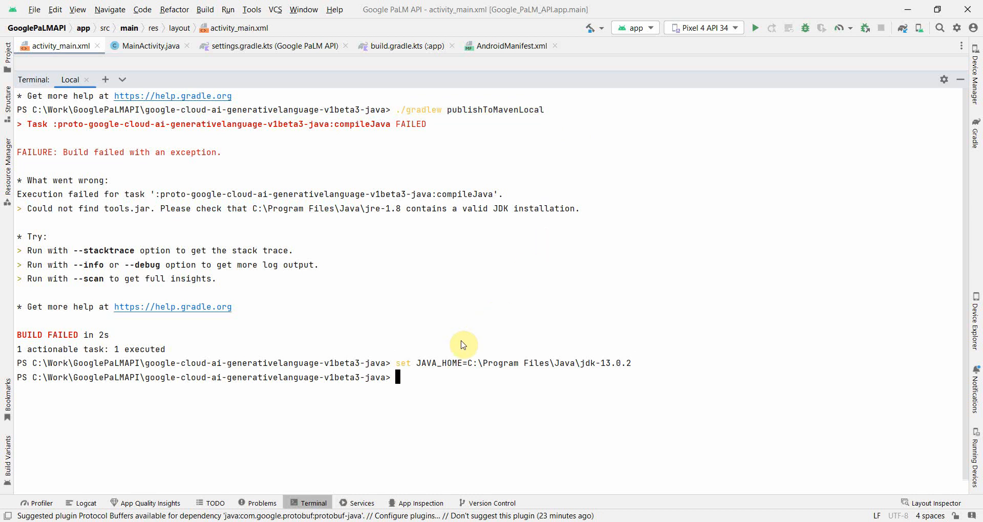
{"action": "mouse_move", "coordinate": [479, 376]}
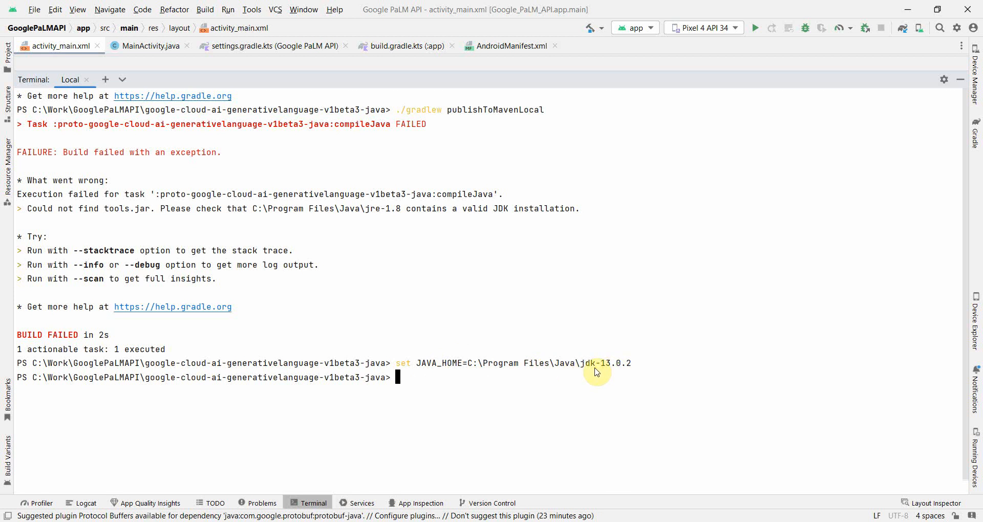
{"action": "type", "text": "echo %JAVA_HOME%"}
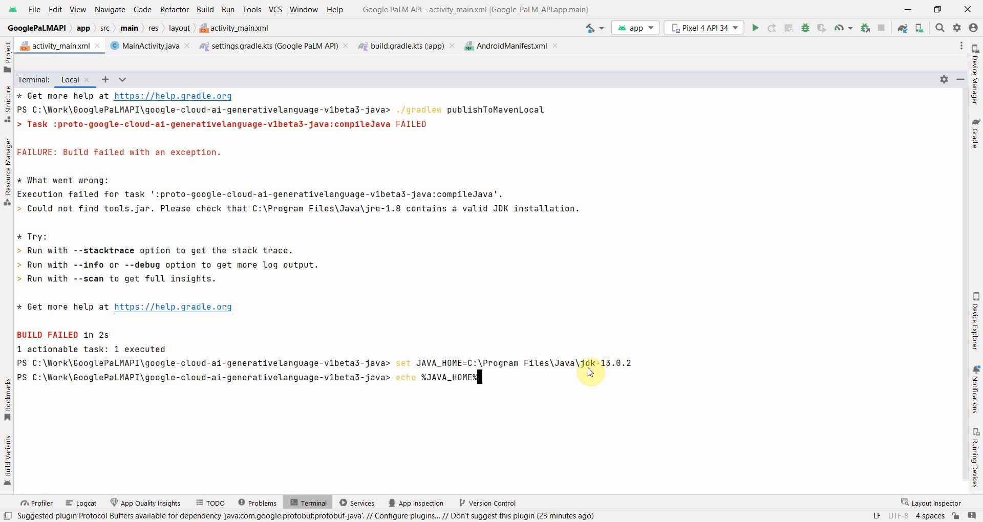
{"action": "key", "text": "Return"}
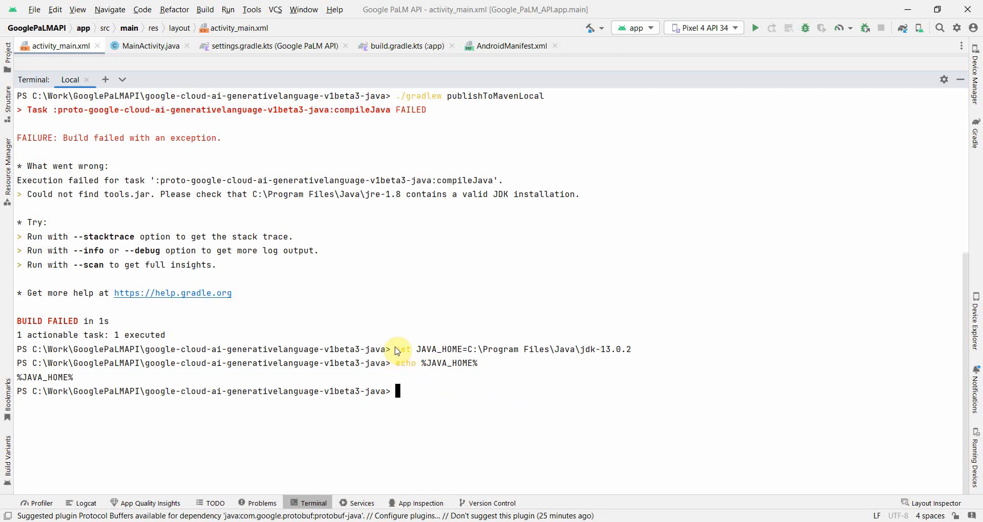
{"action": "mouse_move", "coordinate": [346, 321]}
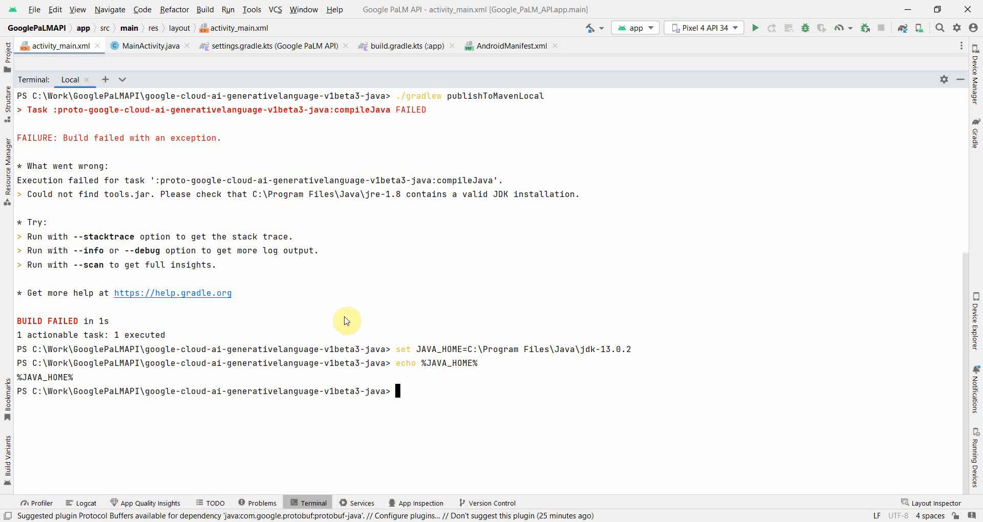
{"action": "mouse_move", "coordinate": [375, 289]}
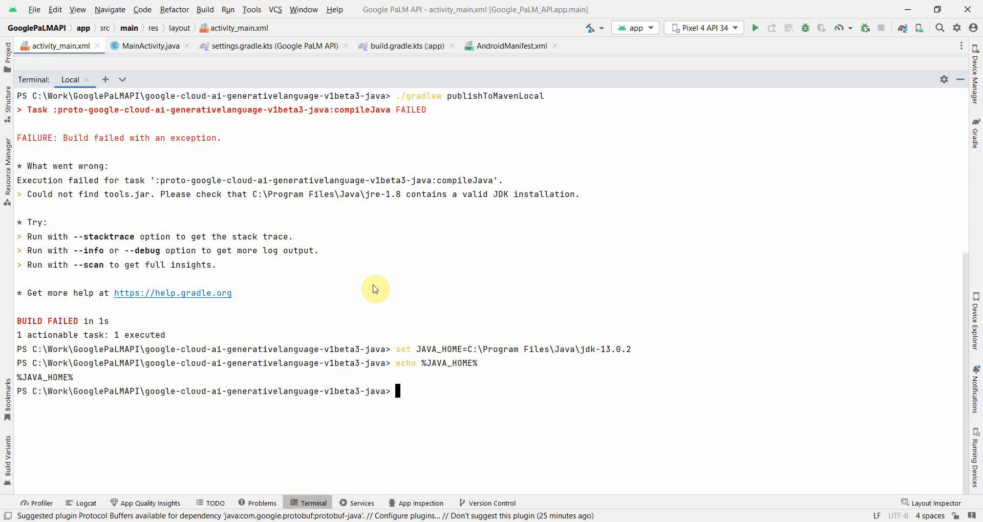
{"action": "mouse_move", "coordinate": [325, 258]}
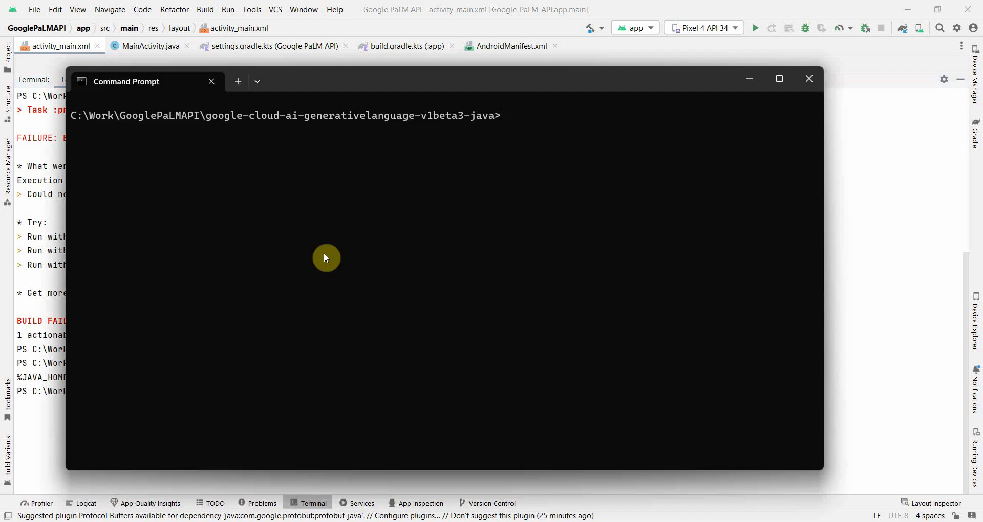
{"action": "mouse_move", "coordinate": [74, 189]}
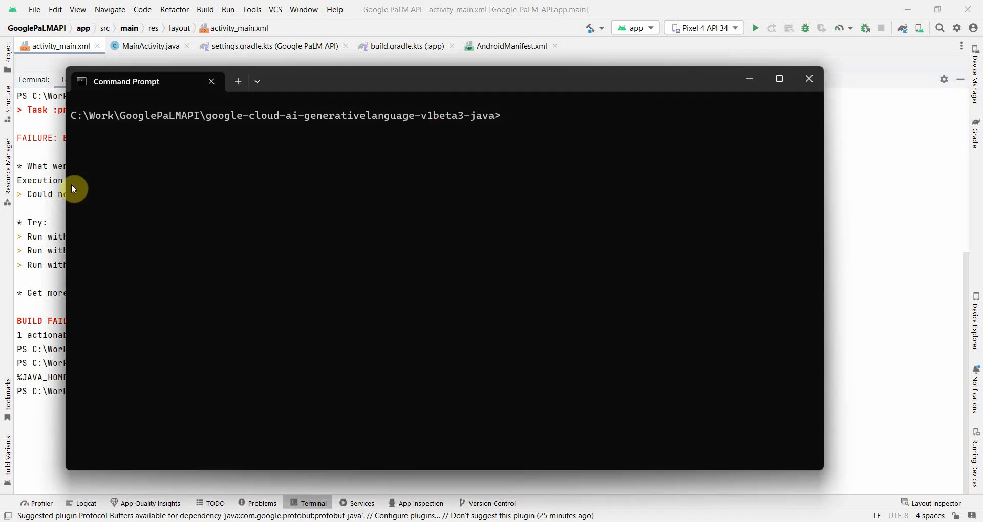
{"action": "mouse_move", "coordinate": [65, 185]}
{"action": "type", "text": "set JAVA_HOME=C:\\Program Files\\Java\\jdk-13.0.2"}
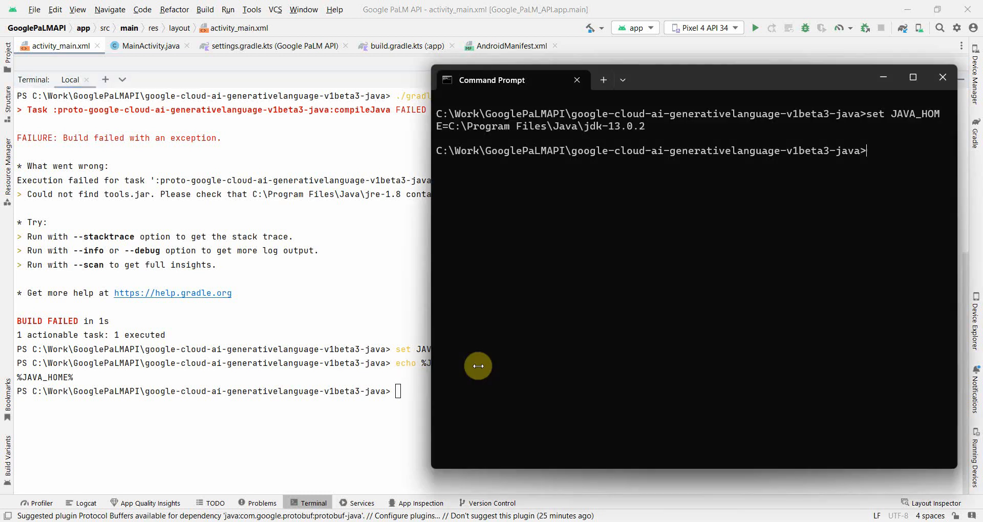
Step: Echo %JAVA_HOME% in Command Prompt to confirm it expands to the jdk-13.0.2 path
{"action": "type", "text": "echo %JAVA_HOME%"}
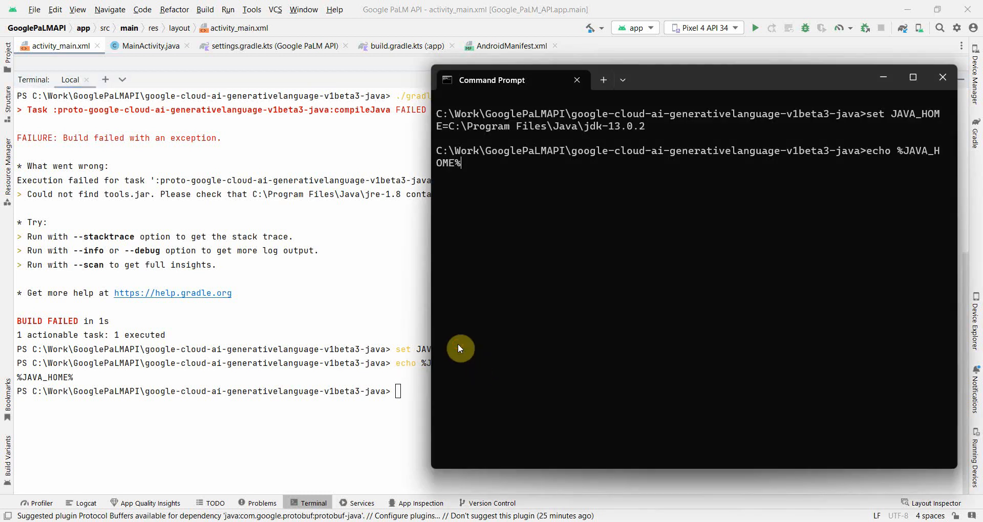
{"action": "key", "text": "Return"}
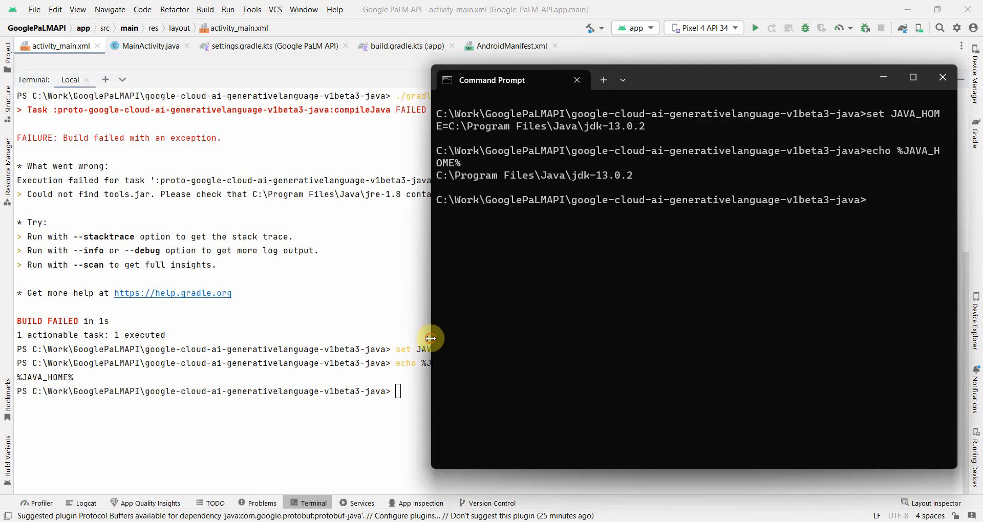
{"action": "left_click", "coordinate": [575, 80]}
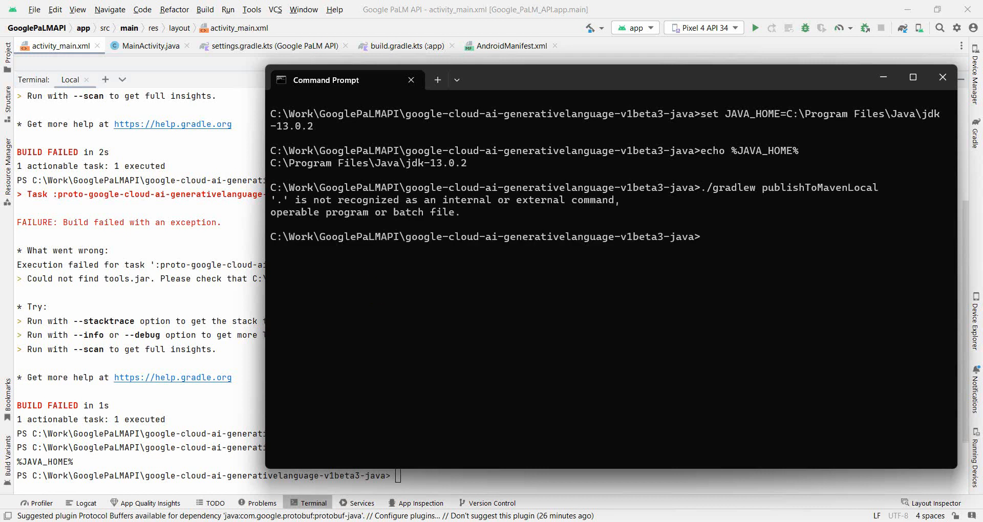
Step: Enter ./gradlew publishToMavenLocal in Command Prompt, which is rejected as not recognized
{"action": "type", "text": "./gradlew publishToMavenLocal"}
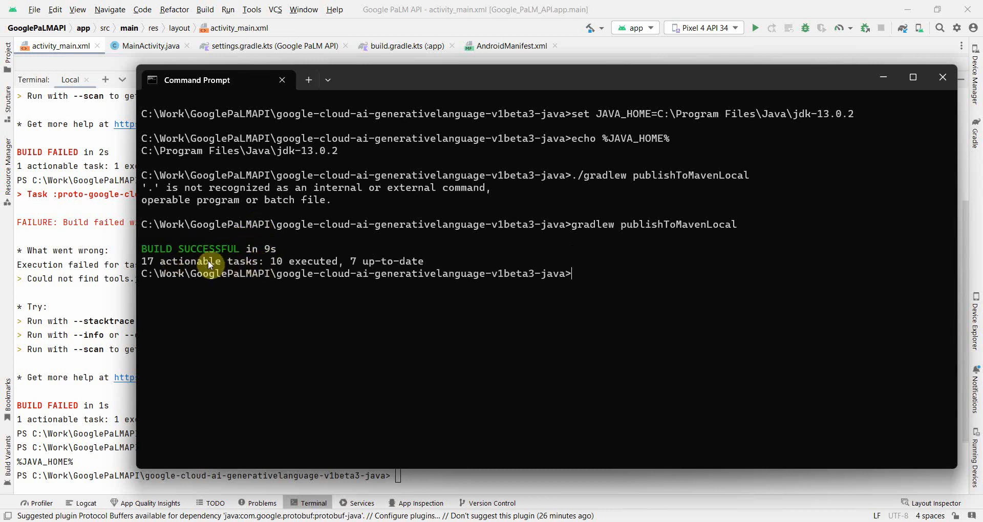
{"action": "mouse_move", "coordinate": [470, 260]}
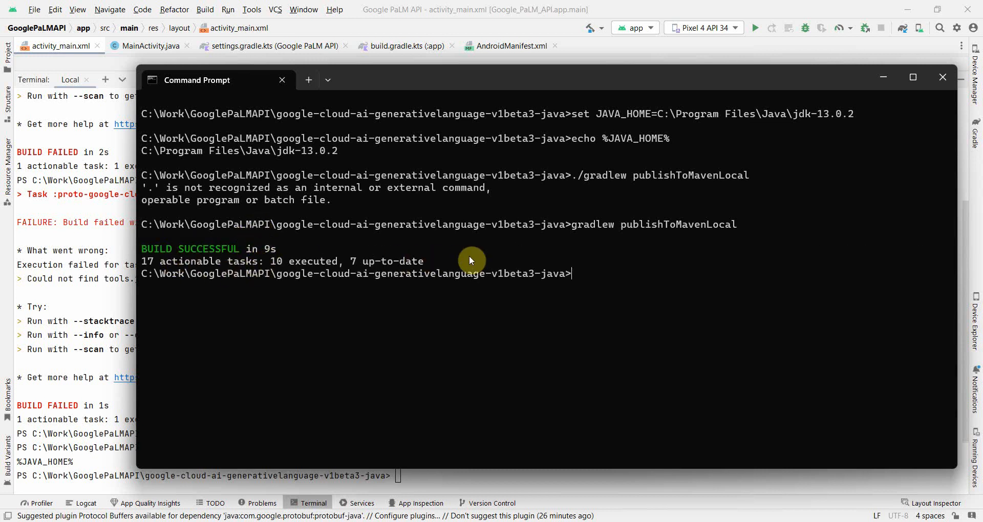
{"action": "mouse_move", "coordinate": [591, 159]}
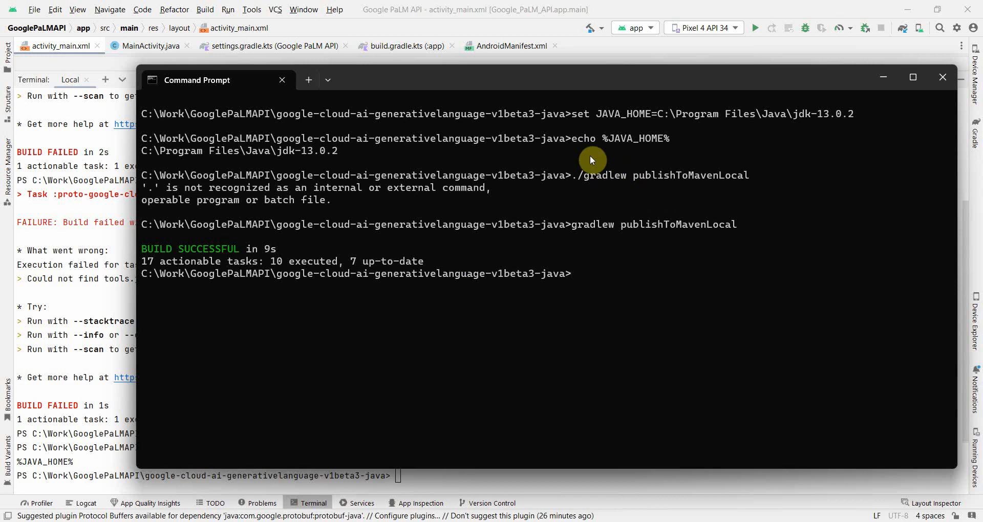
{"action": "mouse_move", "coordinate": [602, 119]}
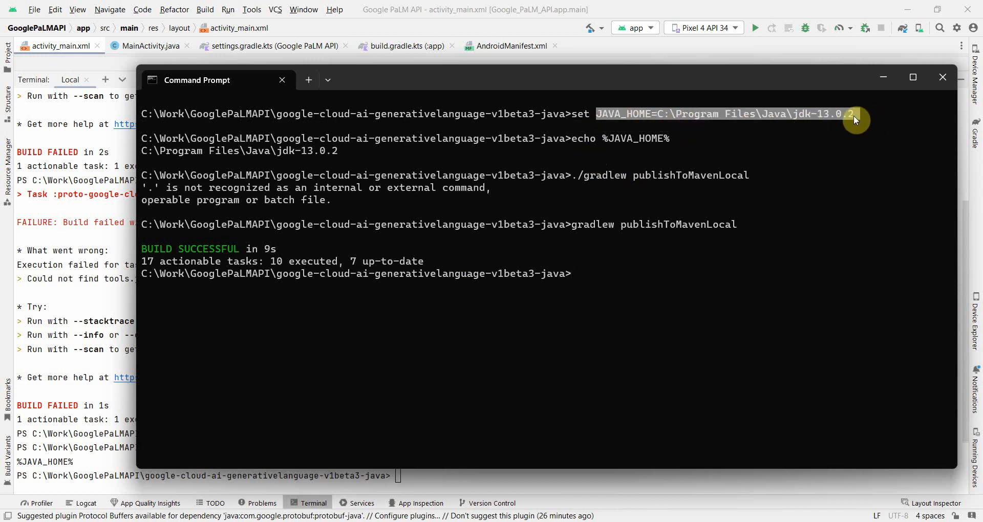
{"action": "mouse_move", "coordinate": [586, 230]}
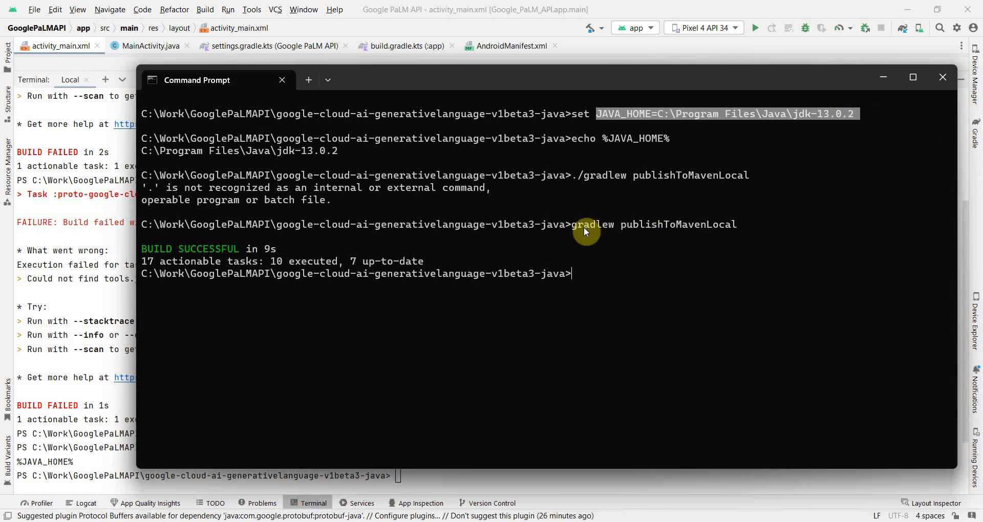
{"action": "mouse_move", "coordinate": [620, 243]}
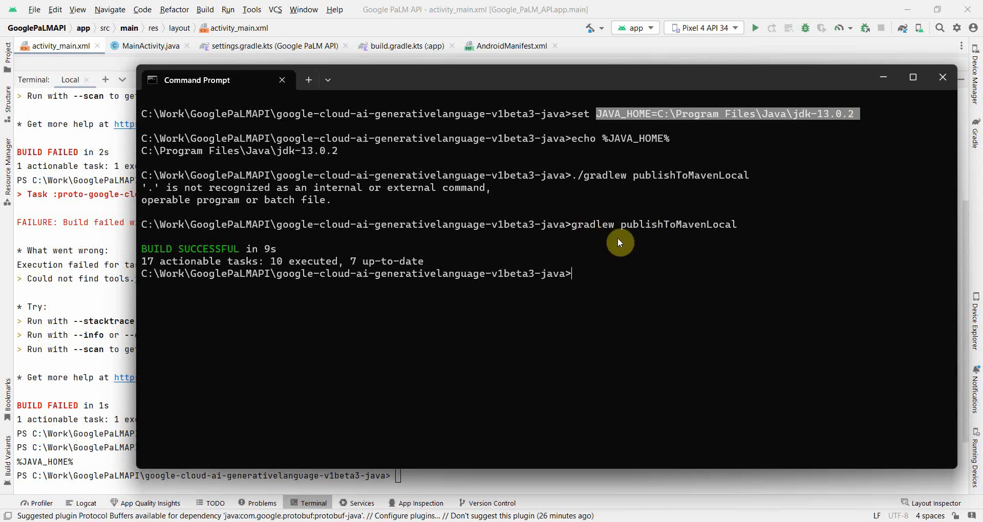